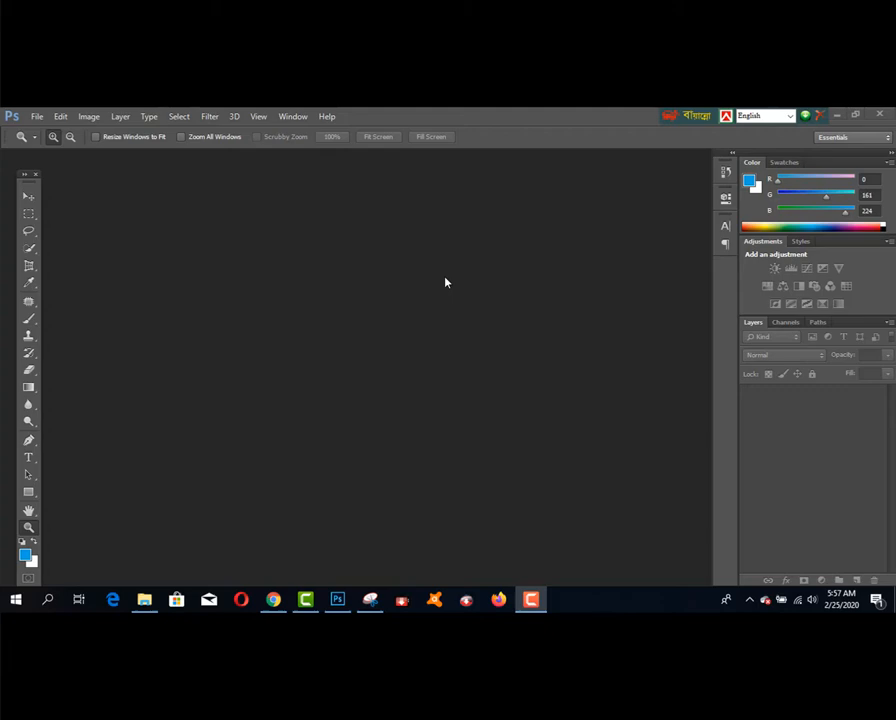
Switch to the learning & earning tube channel page in Chrome
{"action": "left_click", "coordinate": [273, 599]}
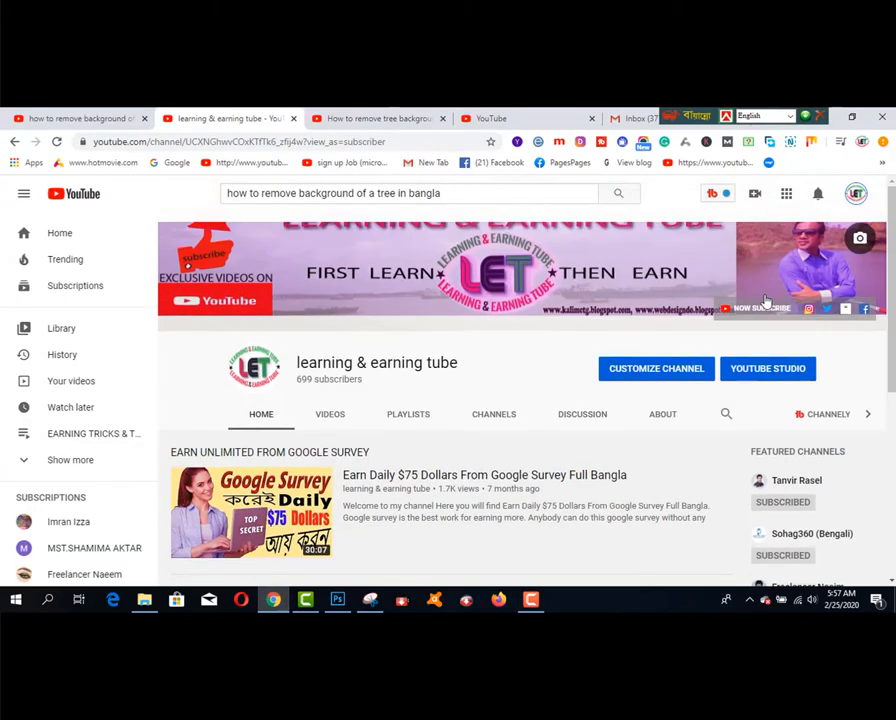
{"action": "mouse_move", "coordinate": [545, 383]}
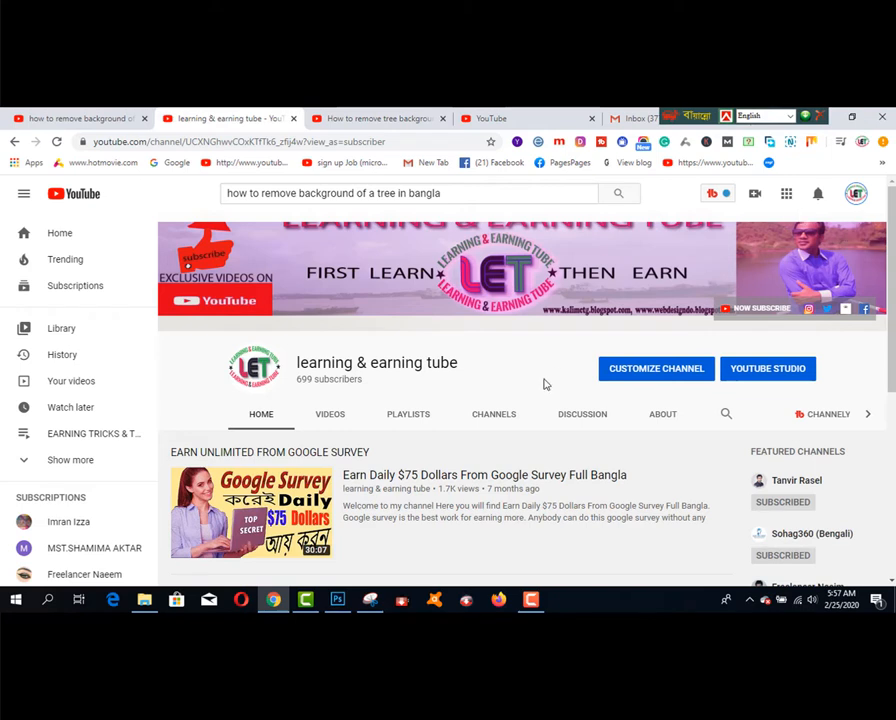
{"action": "mouse_move", "coordinate": [547, 365]}
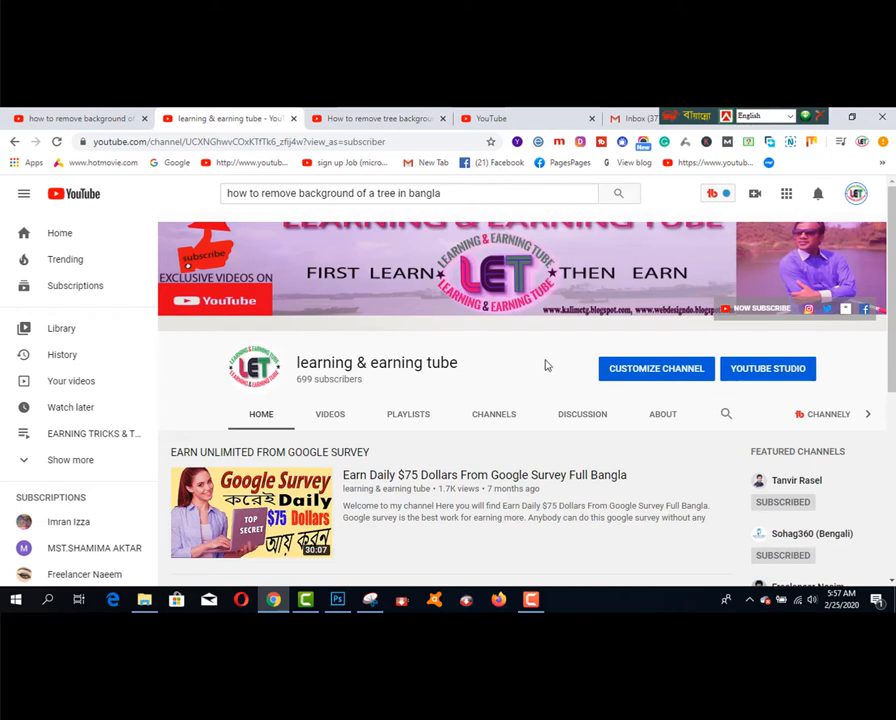
Bring Photoshop back to the front with its empty workspace
{"action": "left_click", "coordinate": [337, 600]}
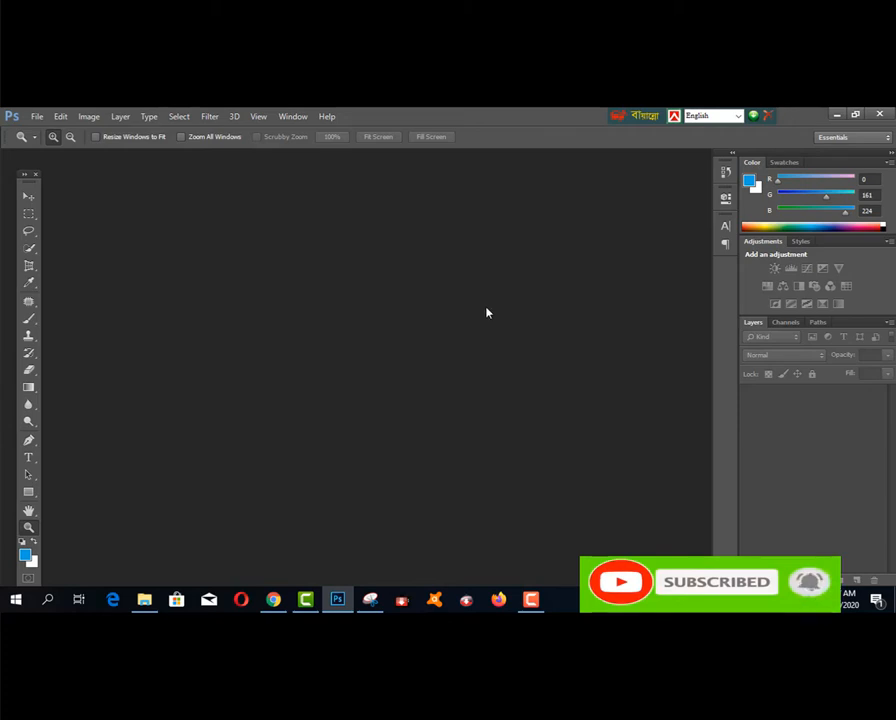
{"action": "mouse_move", "coordinate": [37, 125]}
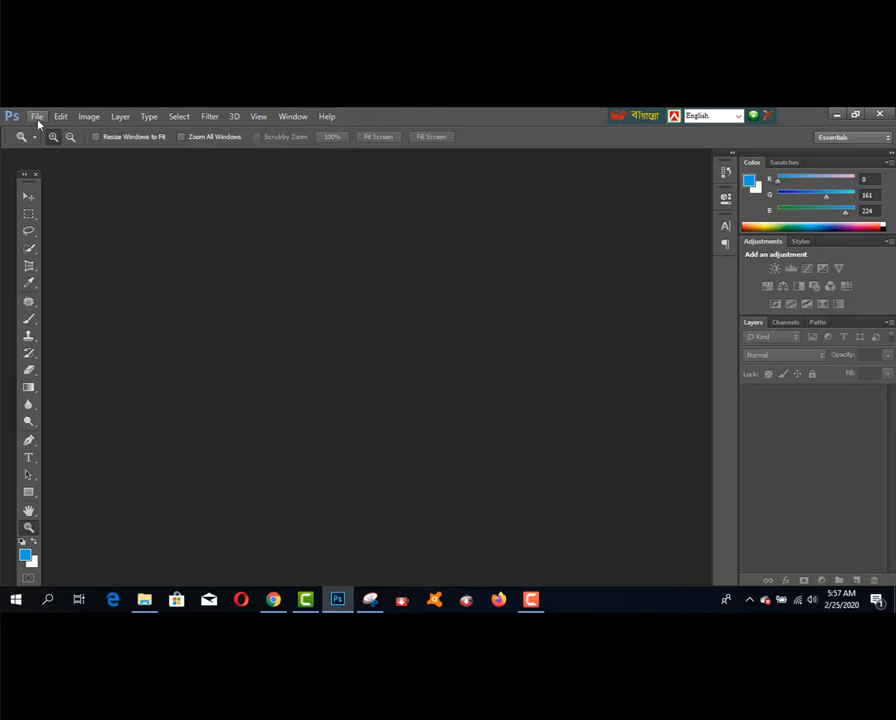
Open 'tree 1' from the Downloads folder via File > Open
{"action": "left_click", "coordinate": [37, 116]}
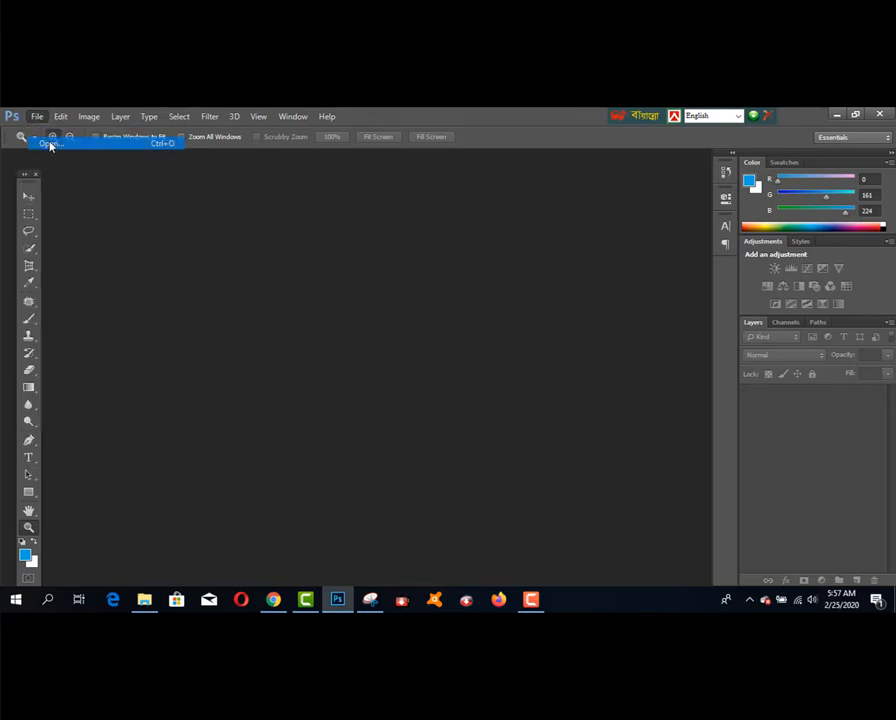
{"action": "left_click", "coordinate": [50, 143]}
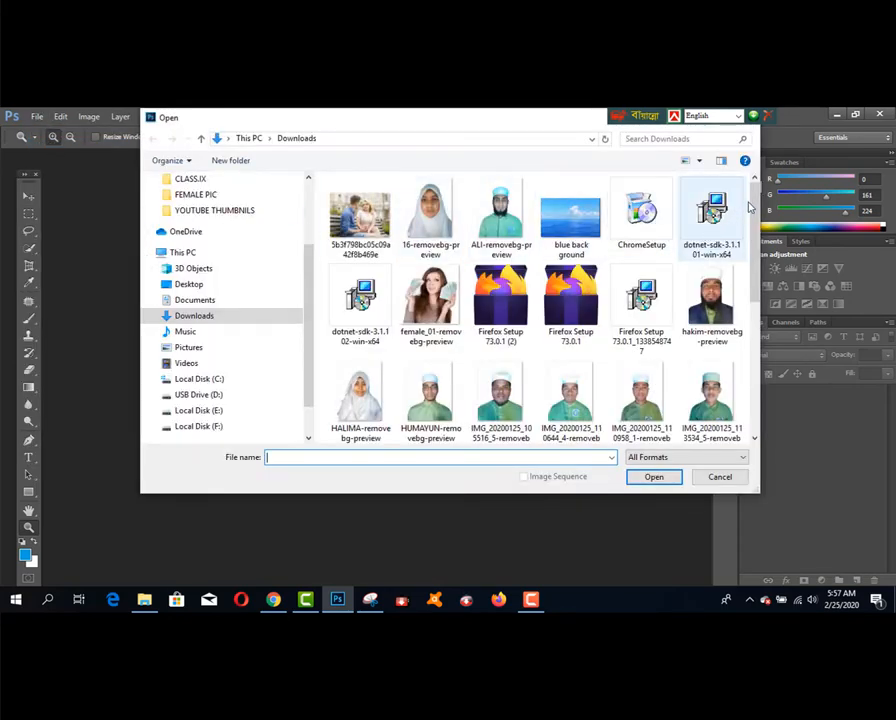
{"action": "scroll", "scroll_direction": "down", "scroll_amount": 3}
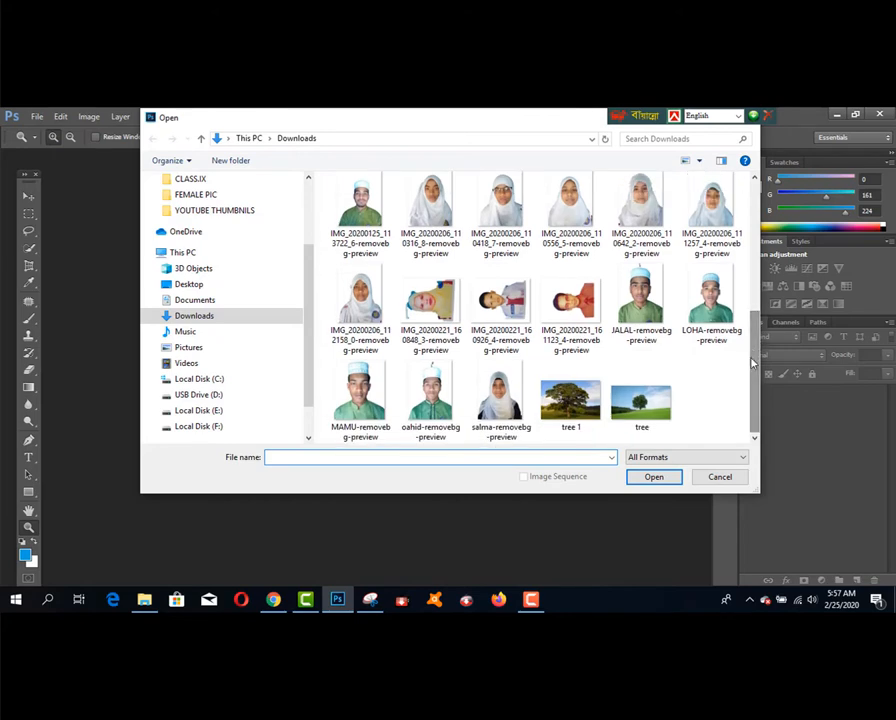
{"action": "left_click", "coordinate": [571, 397]}
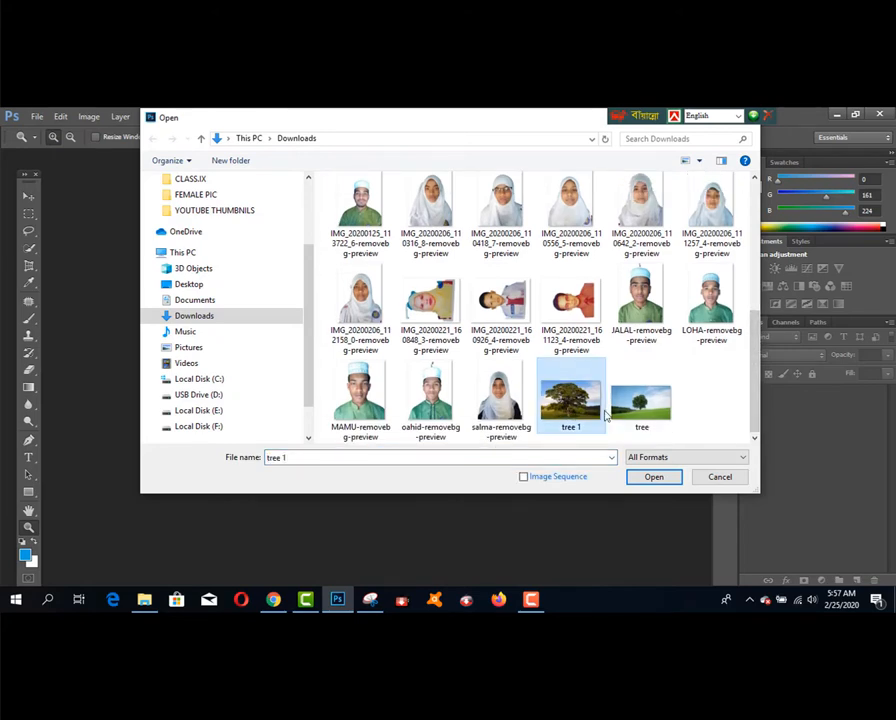
{"action": "left_click", "coordinate": [654, 477]}
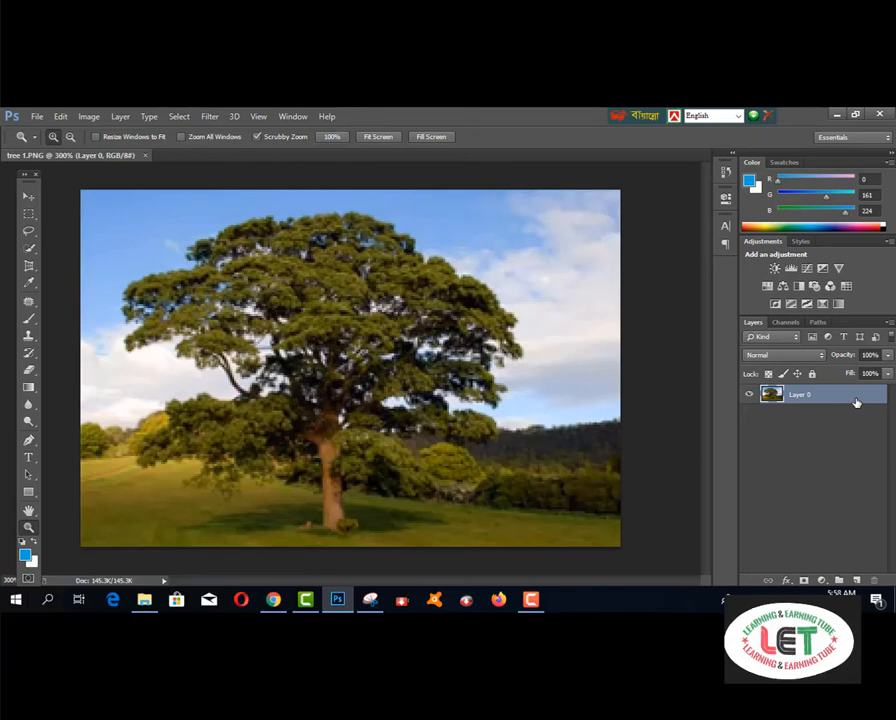
Duplicate Layer 0 with Ctrl+J and open the copy's Blending Options
{"action": "key", "text": "ctrl+j"}
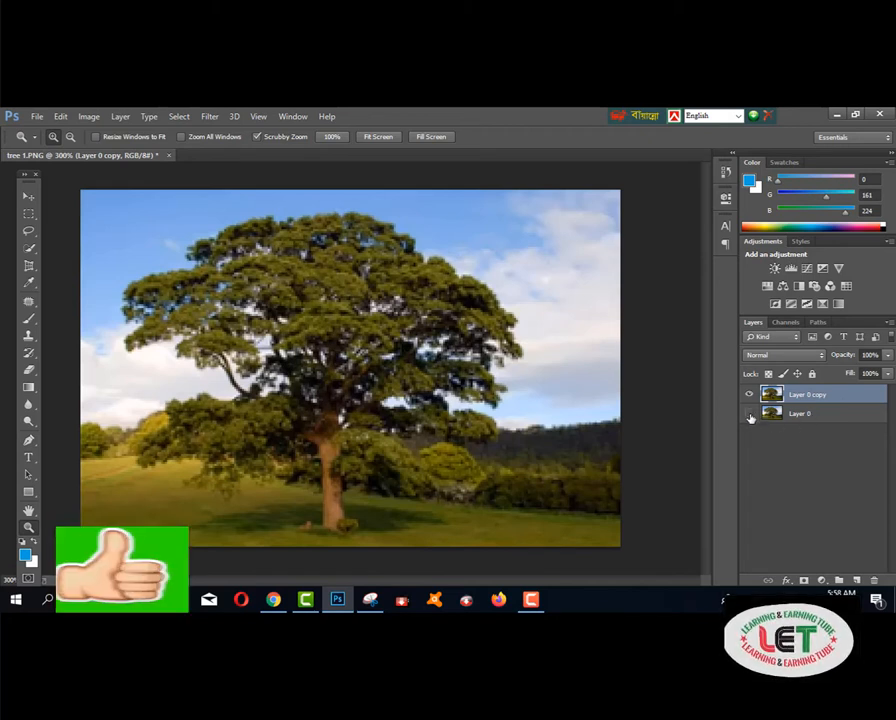
{"action": "mouse_move", "coordinate": [751, 416]}
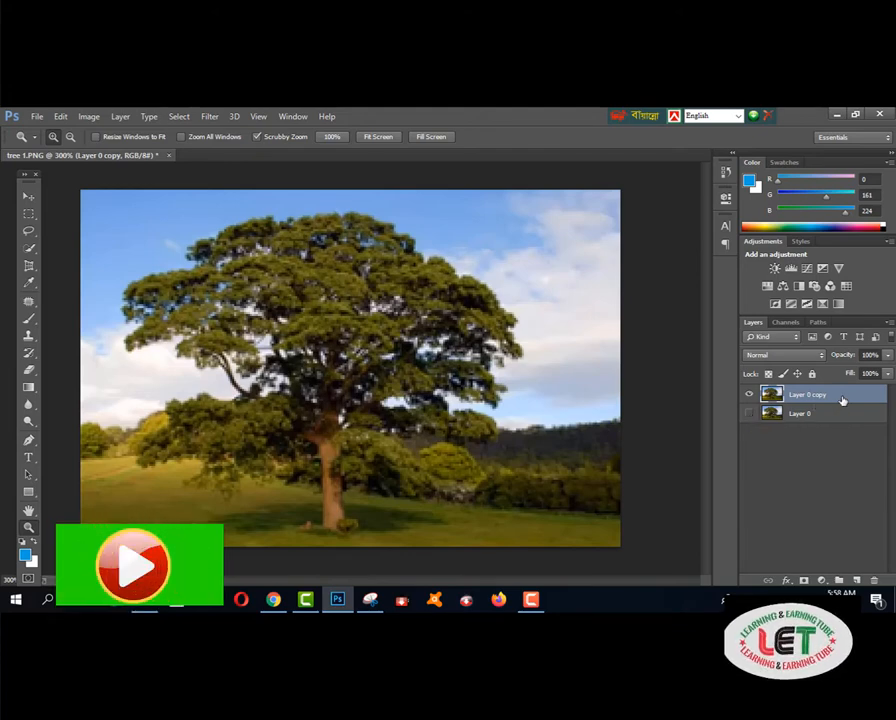
{"action": "right_click", "coordinate": [807, 394]}
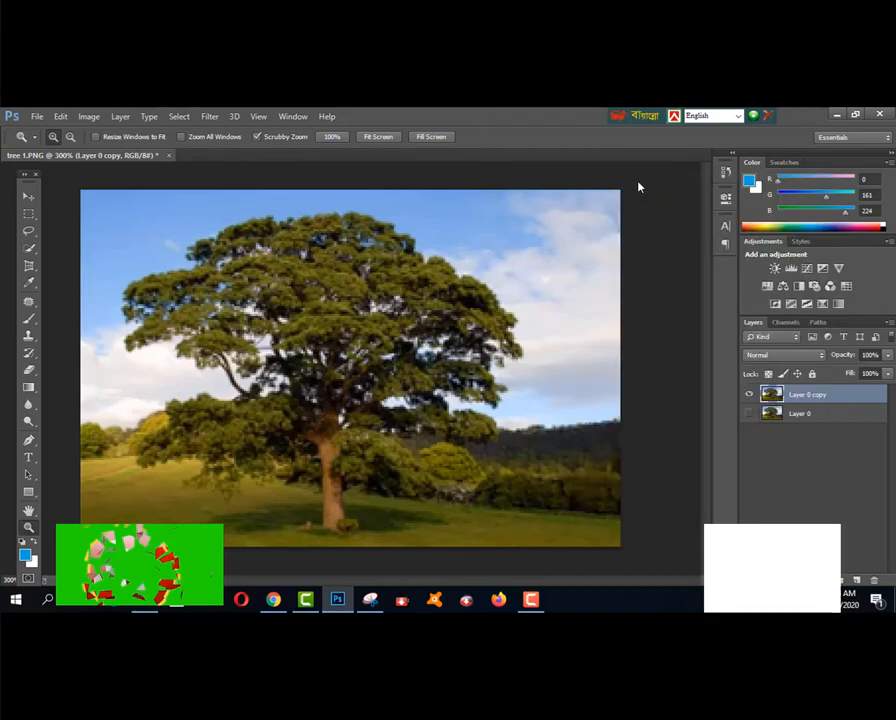
{"action": "double_click", "coordinate": [808, 393]}
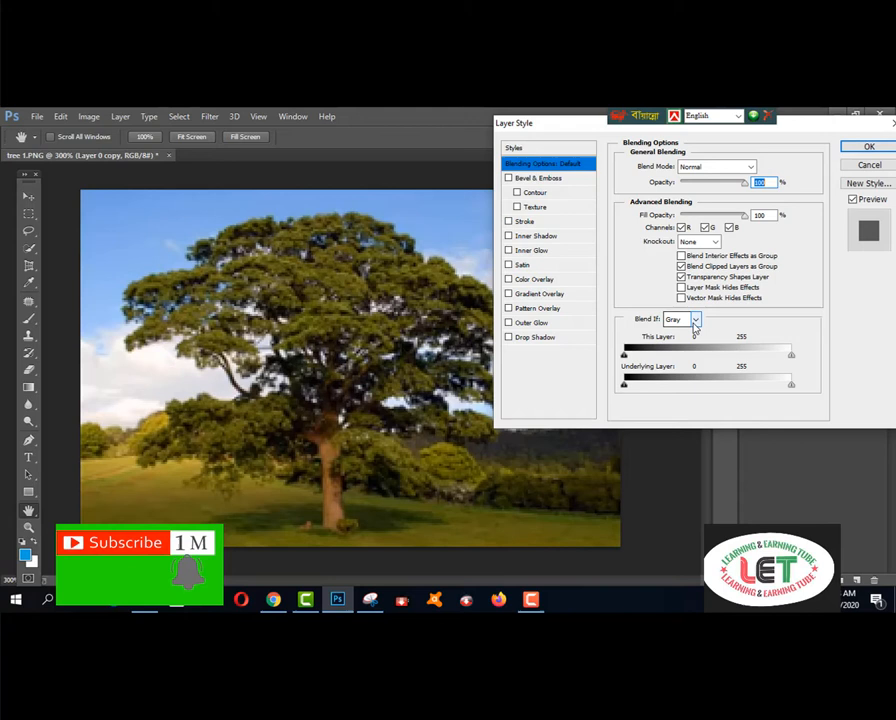
Set Blend If to Blue with This Layer's white slider at 112, then confirm
{"action": "left_click", "coordinate": [683, 318]}
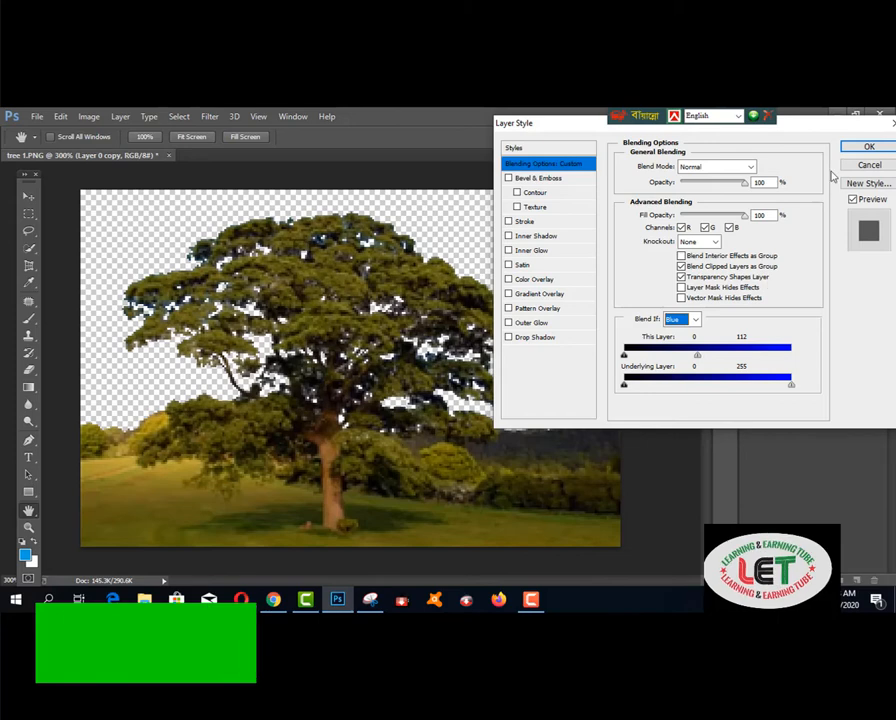
{"action": "left_click", "coordinate": [867, 146]}
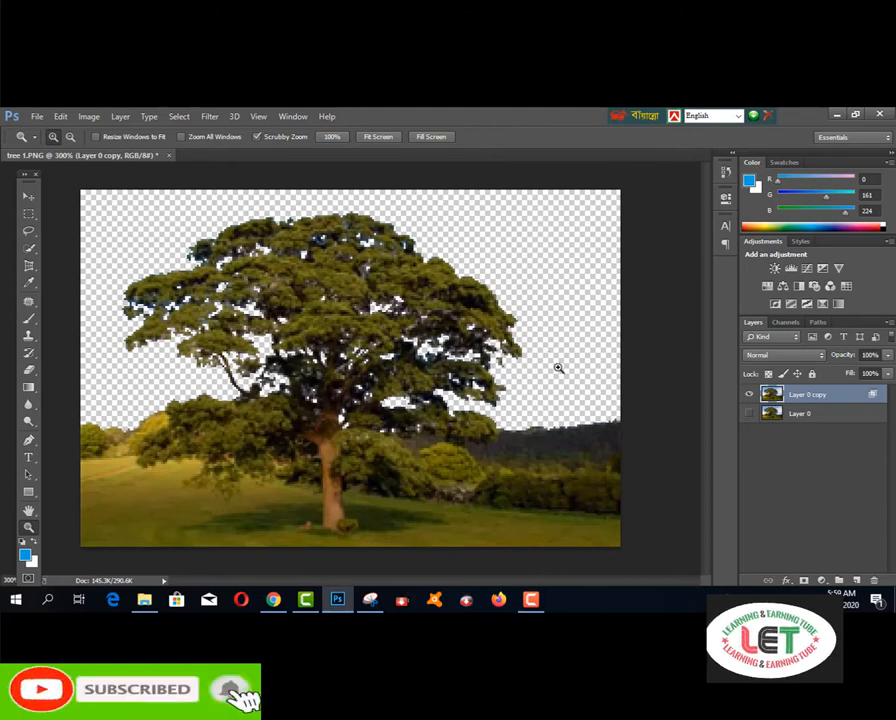
Place 'blue back ground' from Downloads as an embedded layer
{"action": "left_click", "coordinate": [37, 116]}
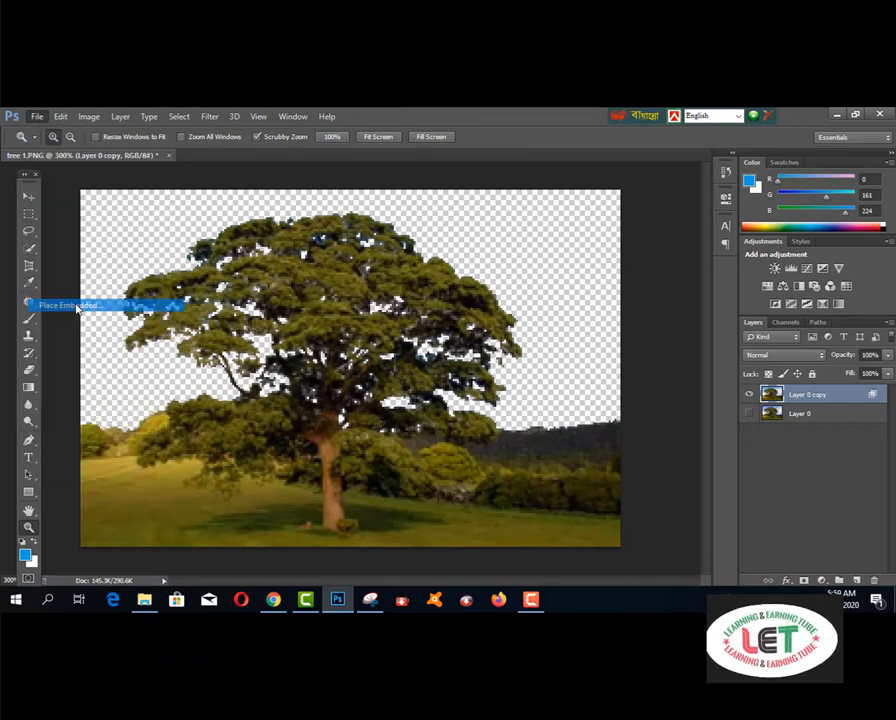
{"action": "left_click", "coordinate": [70, 305]}
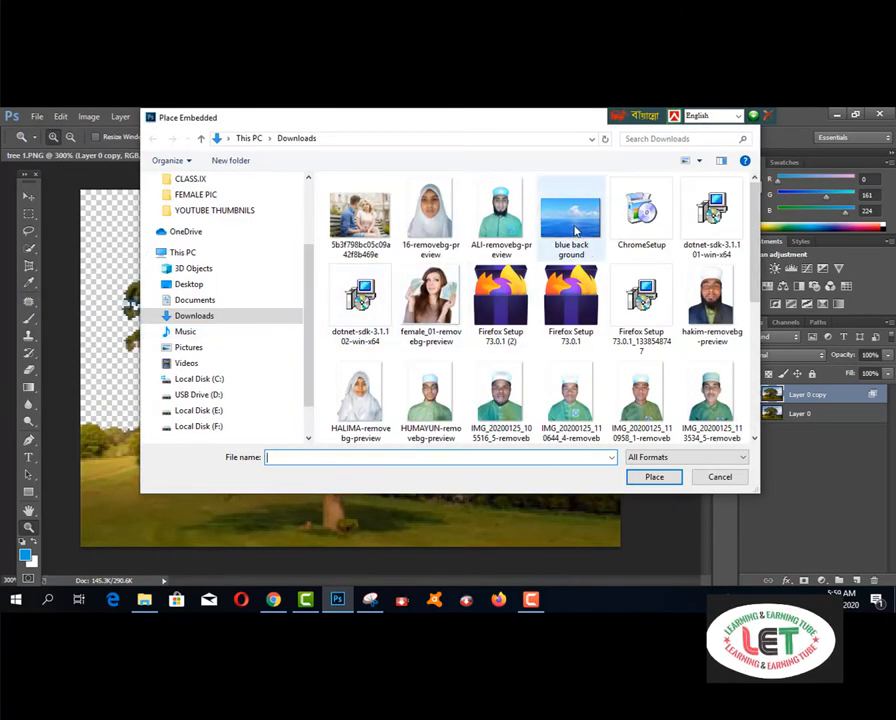
{"action": "left_click", "coordinate": [570, 212]}
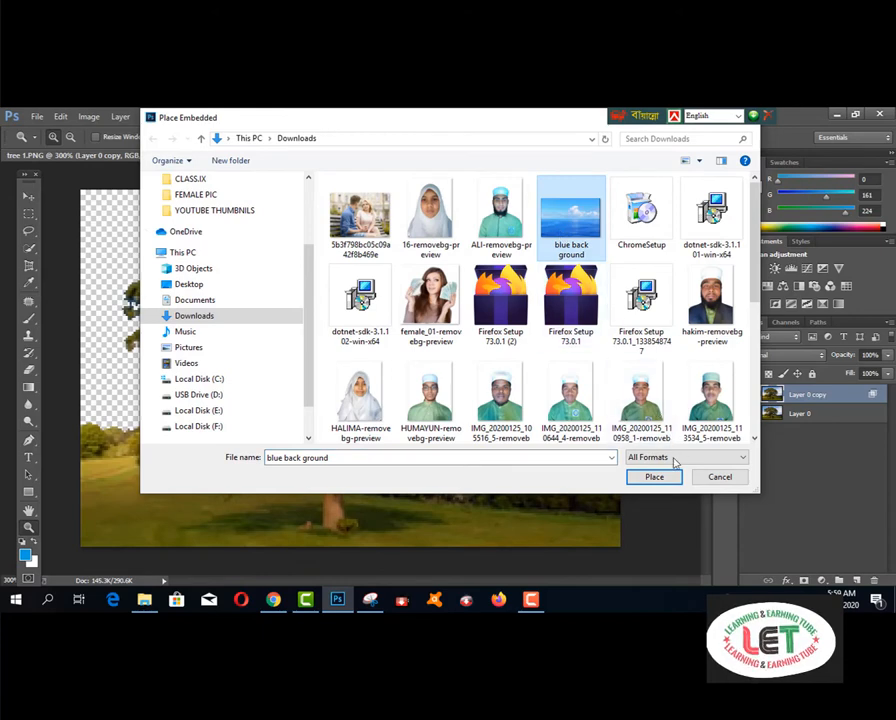
{"action": "left_click", "coordinate": [654, 476]}
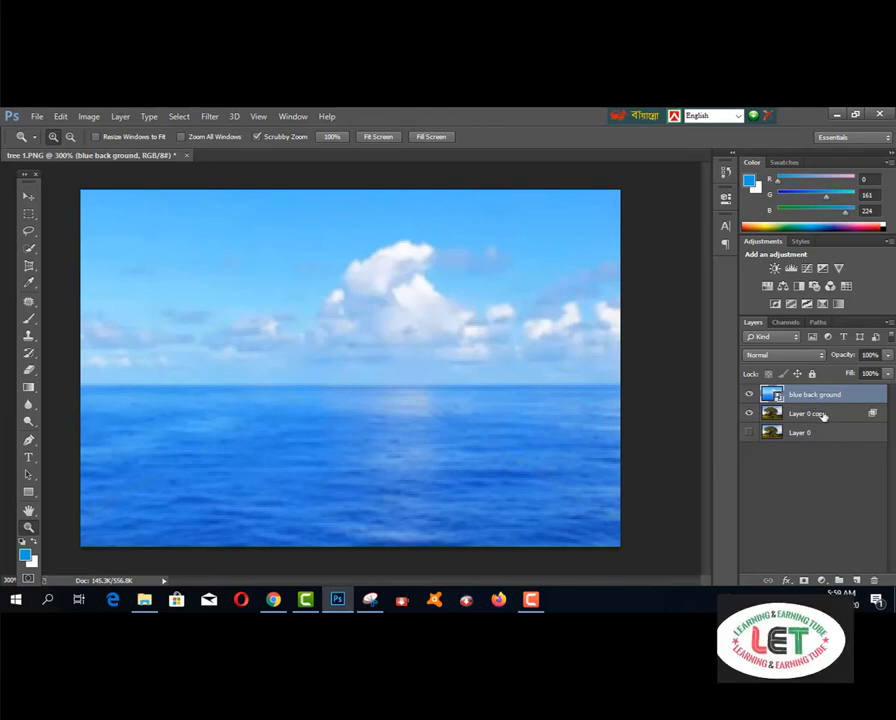
Switch back to the learning & earning tube channel page in the browser
{"action": "left_click", "coordinate": [814, 413]}
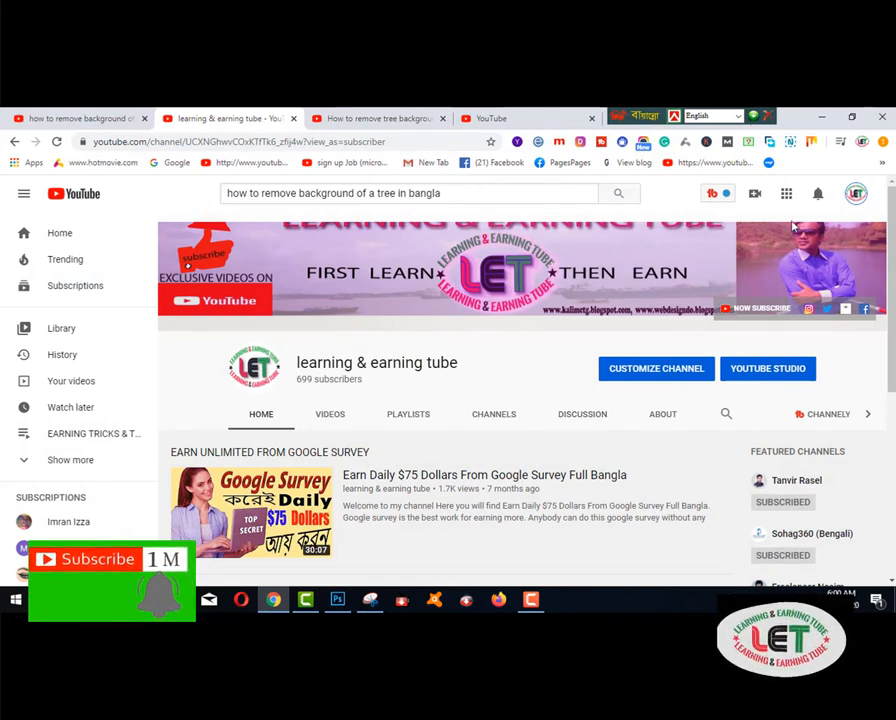
{"action": "mouse_move", "coordinate": [408, 414]}
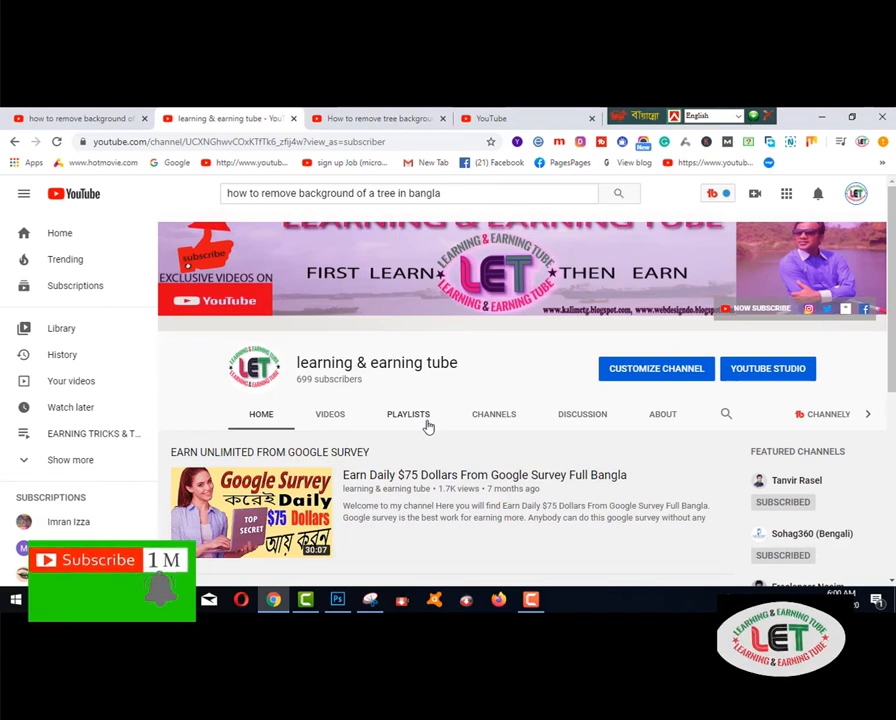